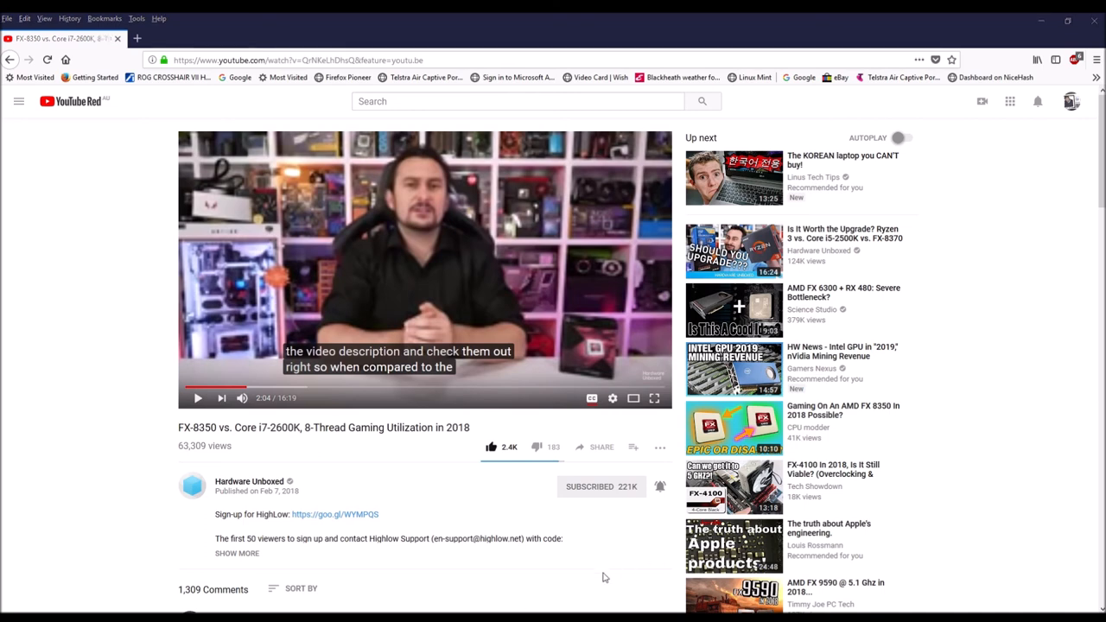
{"action": "mouse_move", "coordinate": [951, 430]}
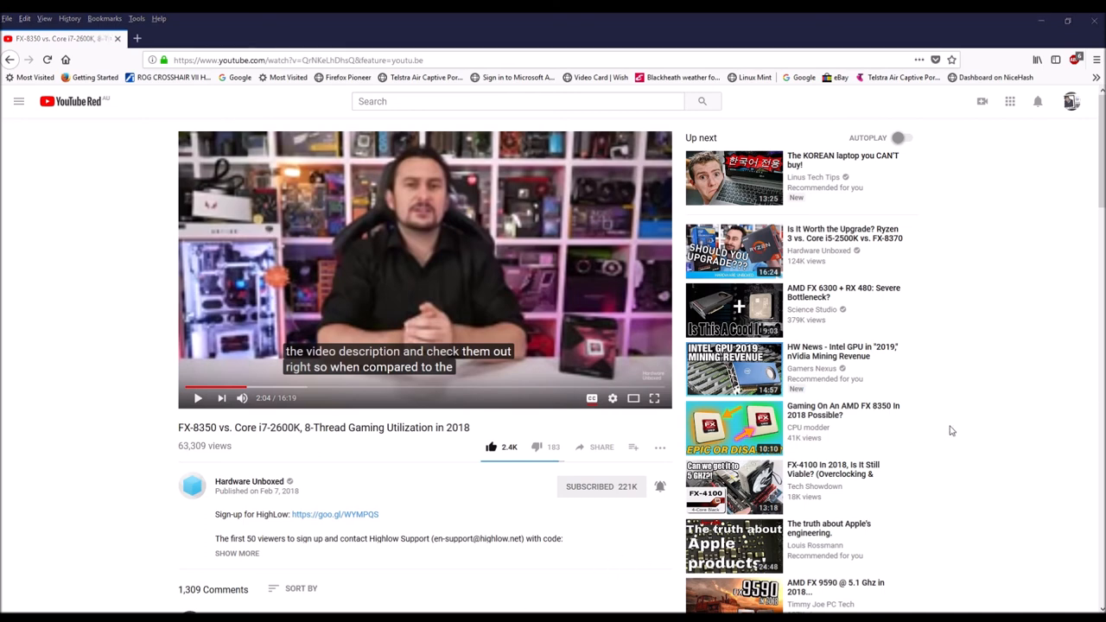
{"action": "mouse_move", "coordinate": [348, 295]}
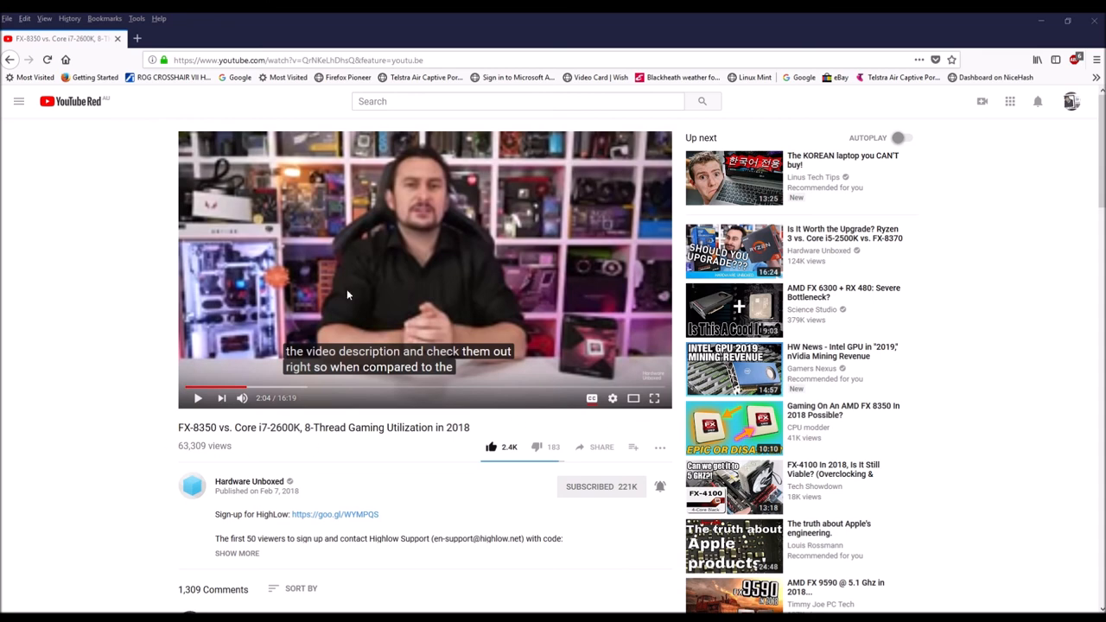
{"action": "mouse_move", "coordinate": [967, 555]}
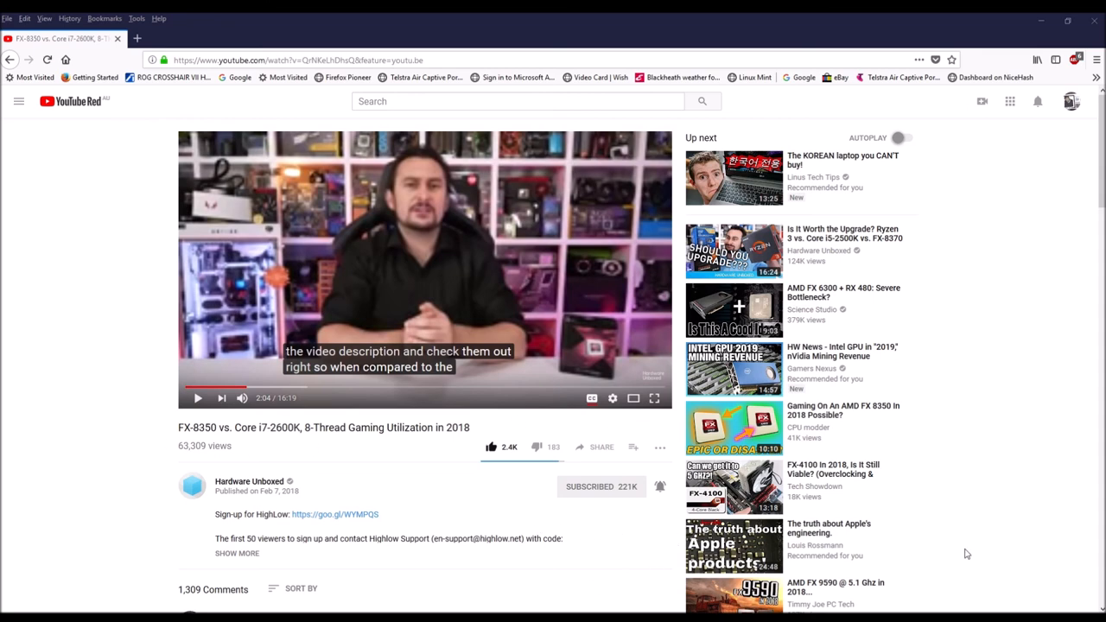
{"action": "mouse_move", "coordinate": [965, 77]}
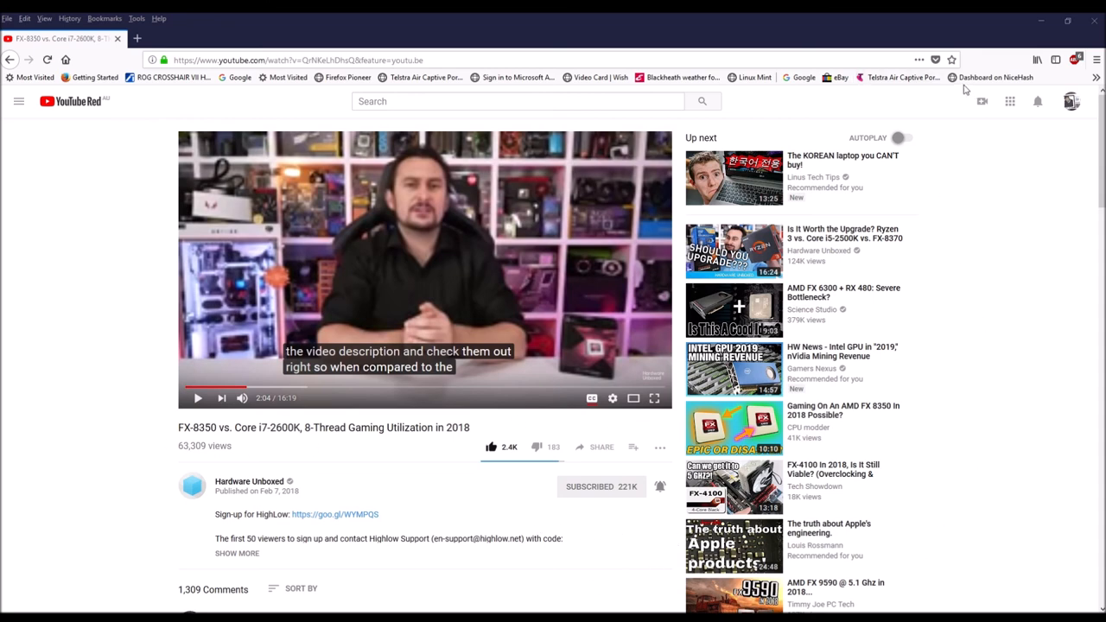